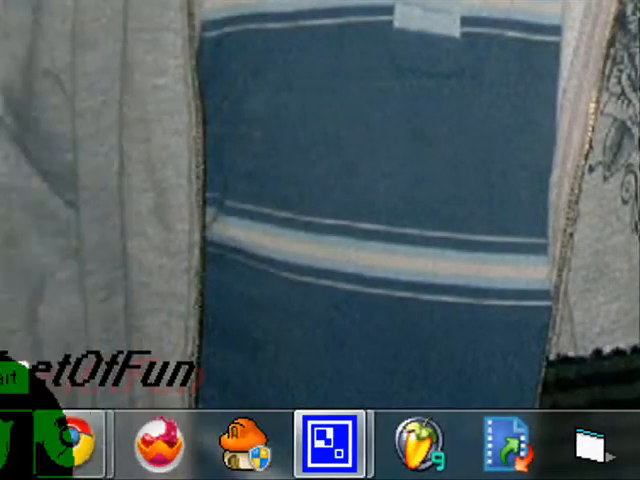
Open the Personalization window from the desktop and scroll through the available themes
{"action": "left_click", "coordinate": [20, 440]}
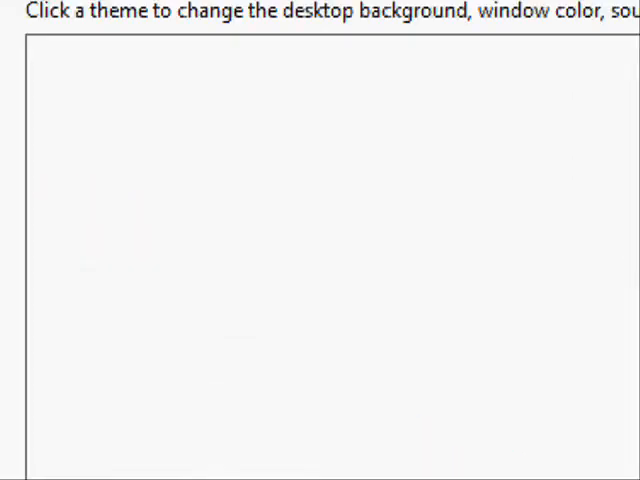
{"action": "scroll", "scroll_direction": "down", "scroll_amount": 3}
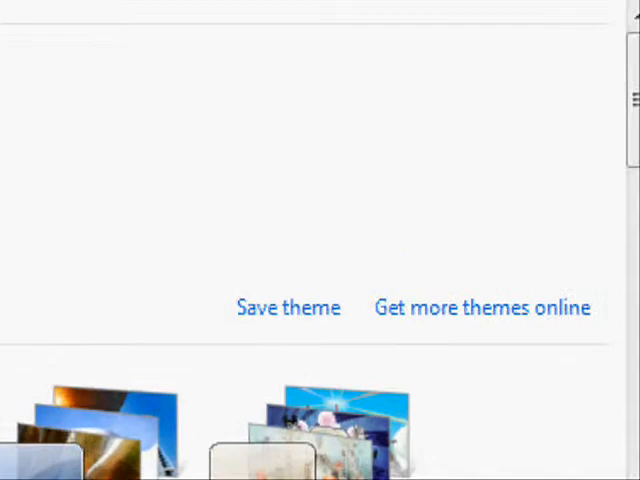